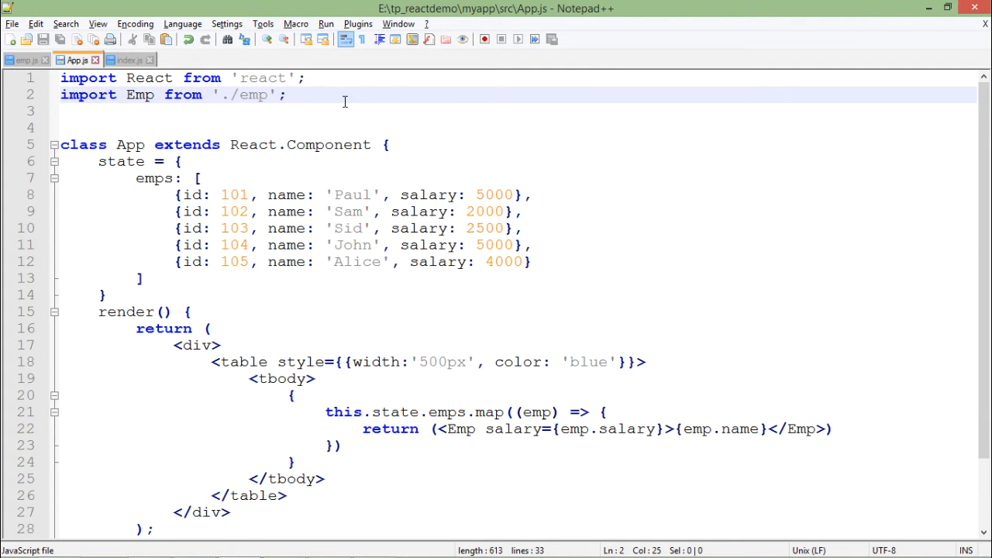
mouse_move(331, 190)
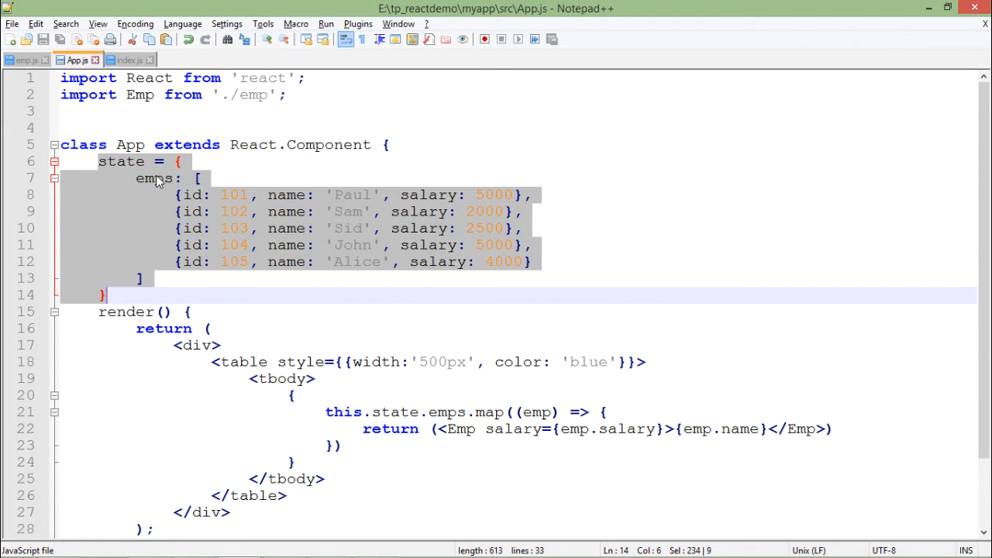
Show the emp component file and highlight the salary prop in its table-row markup
double_click(155, 178)
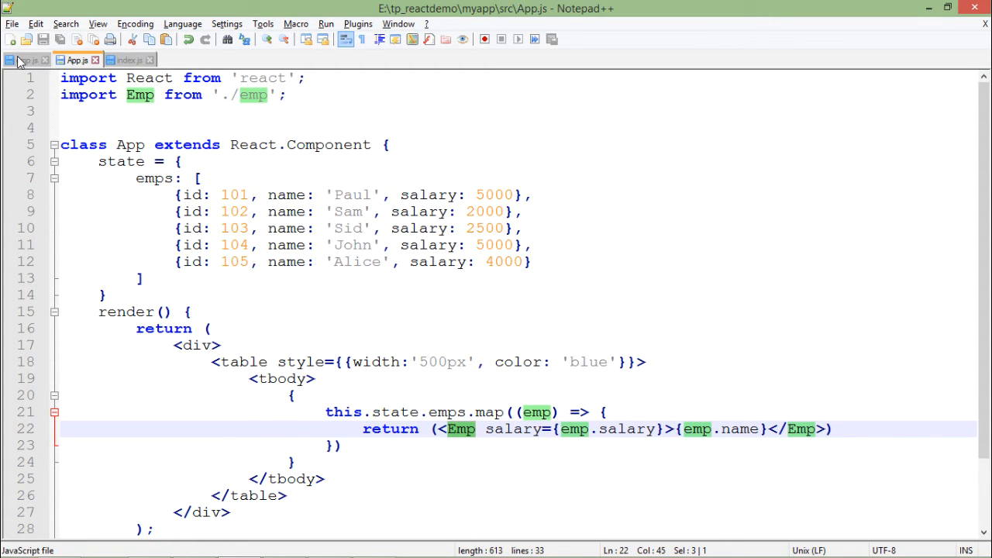
left_click(24, 61)
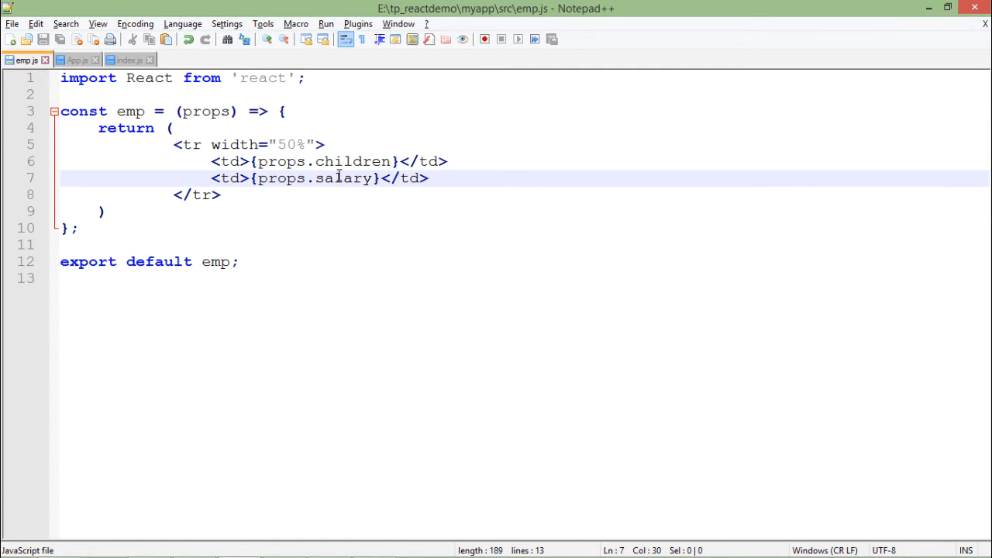
left_click(76, 59)
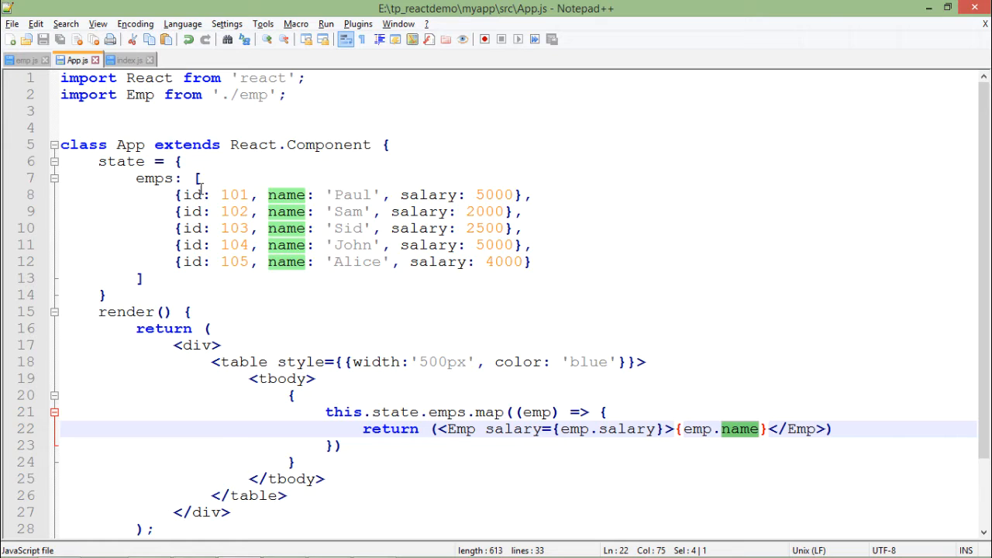
left_click(25, 59)
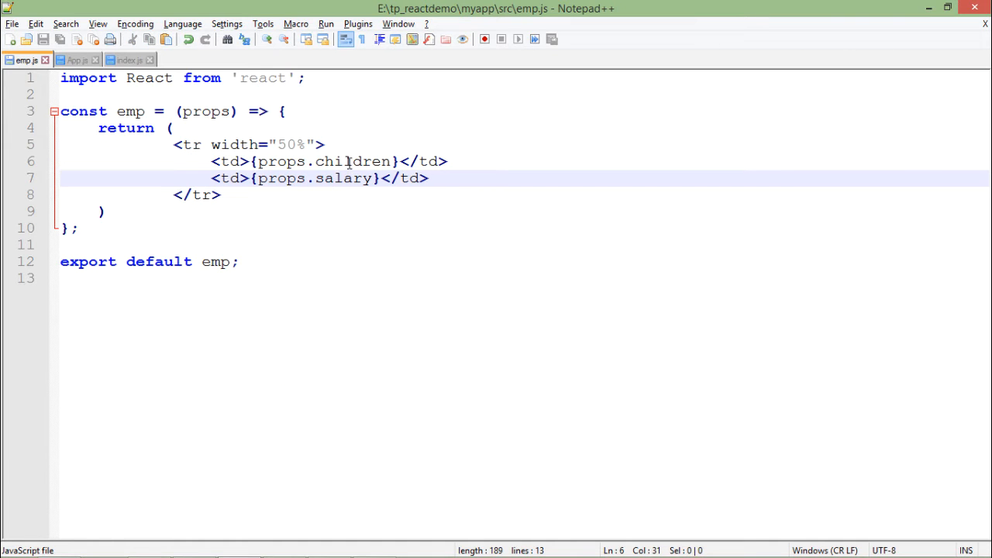
double_click(343, 178)
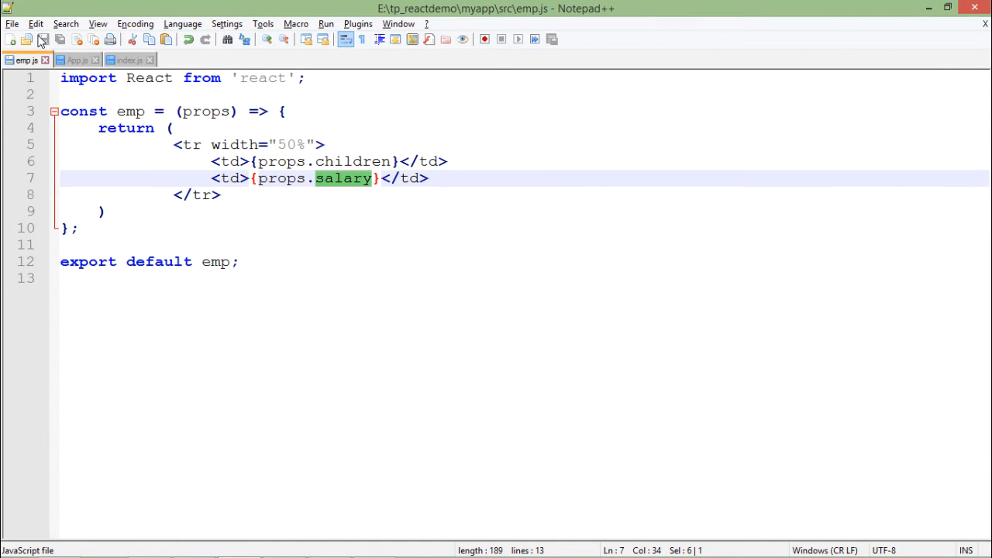
Compare the salary usages in App.js with the emp component's props.salary cell
left_click(78, 59)
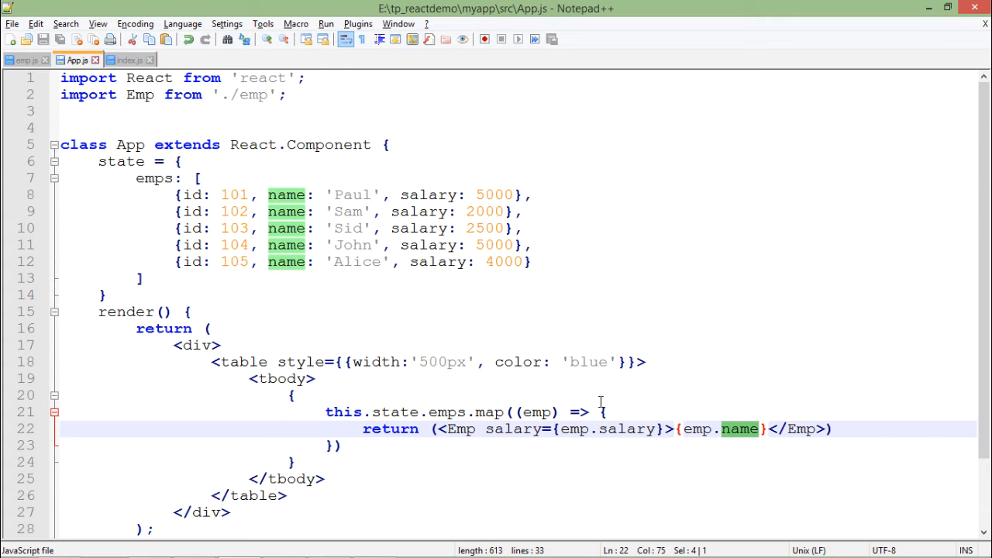
double_click(512, 428)
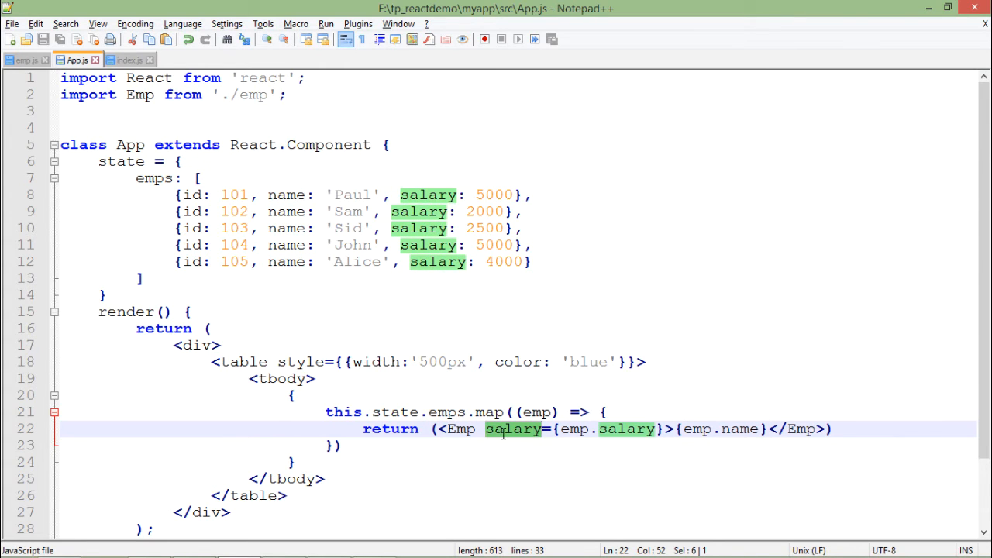
left_click(25, 59)
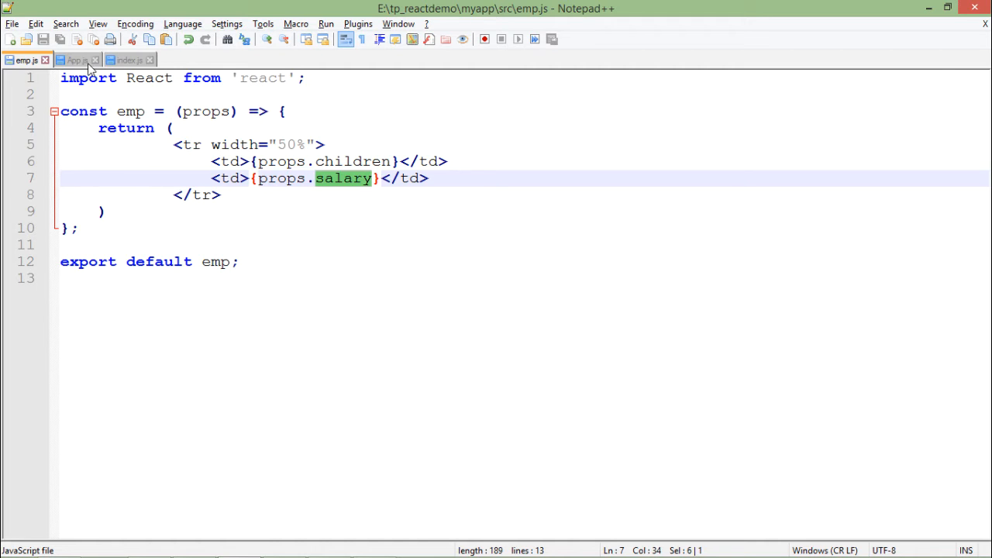
left_click(76, 59)
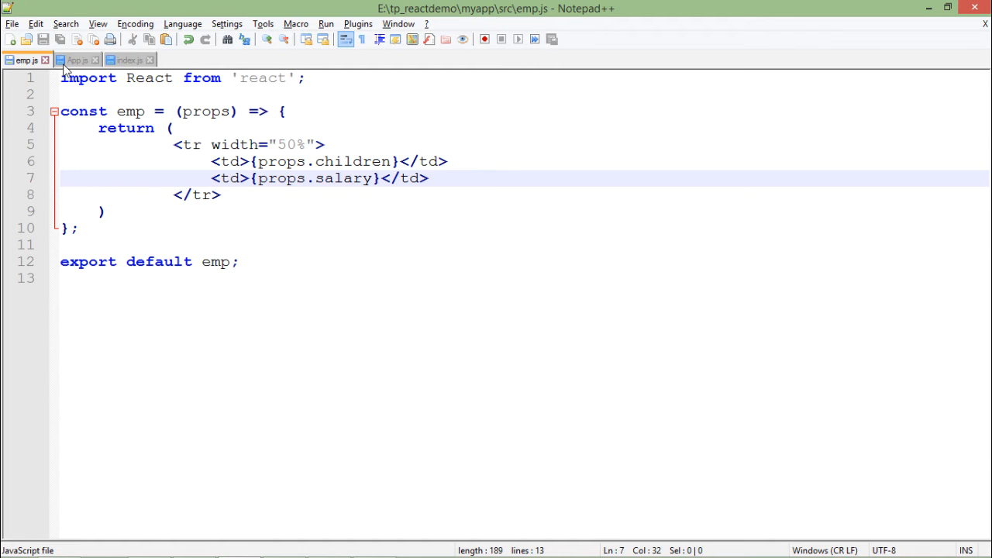
Return to App.js showing the blue 500px table, briefly checking emp.js
left_click(78, 59)
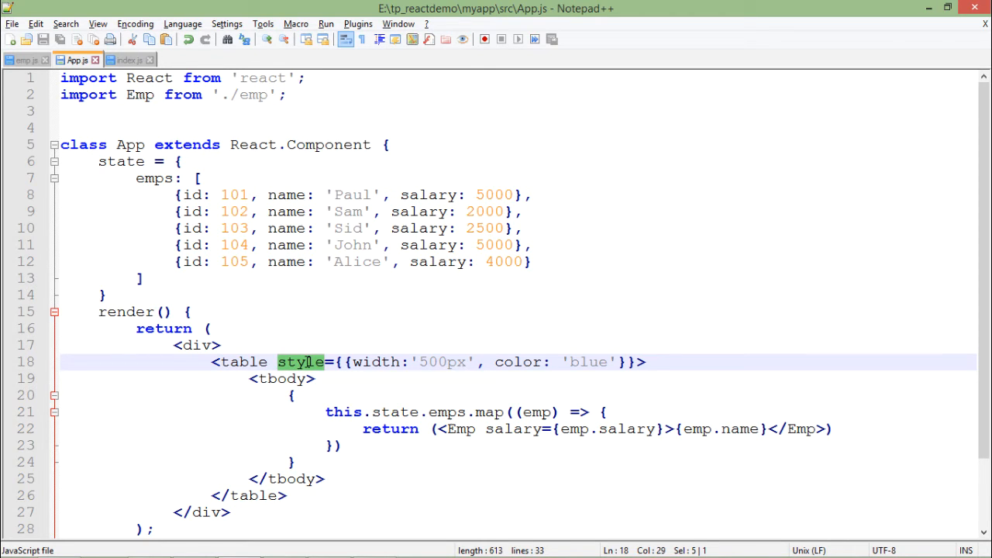
left_click(371, 363)
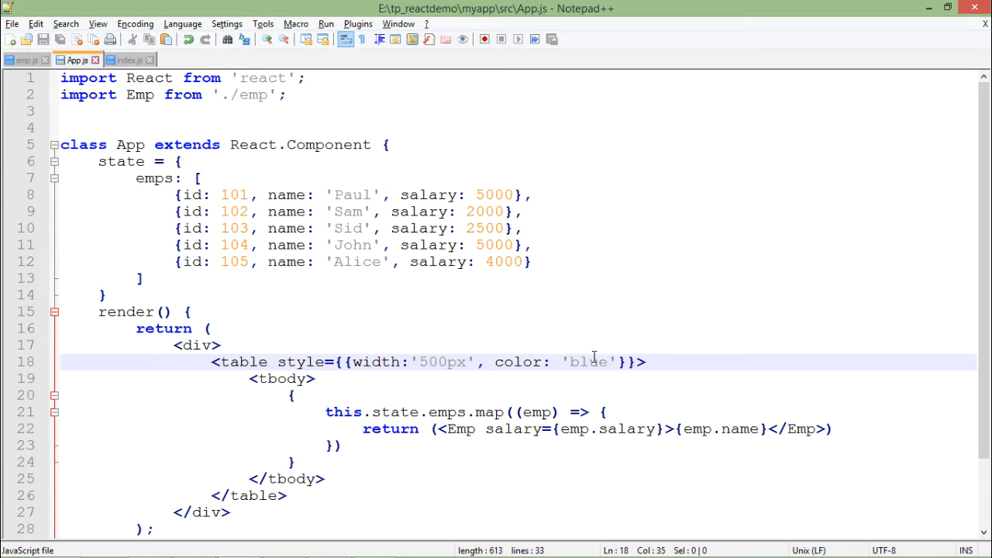
left_click(25, 59)
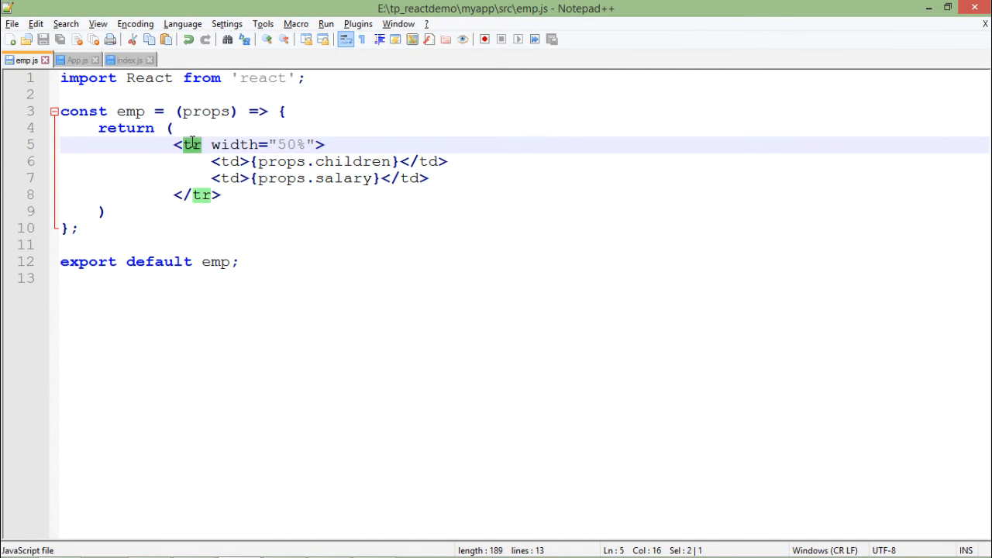
left_click(76, 59)
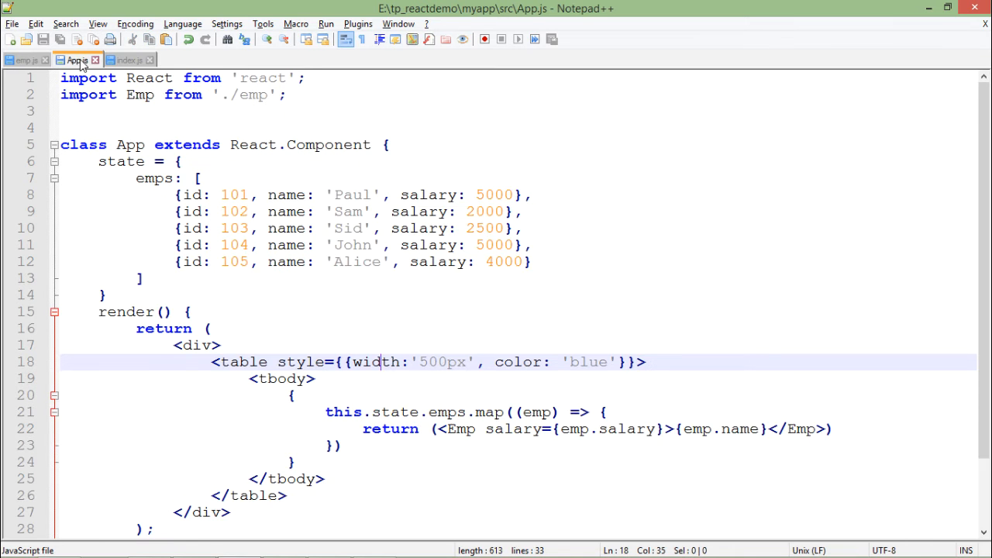
Highlight the table tags and the emps mapping in App.js, glancing at emp.js once more
double_click(242, 363)
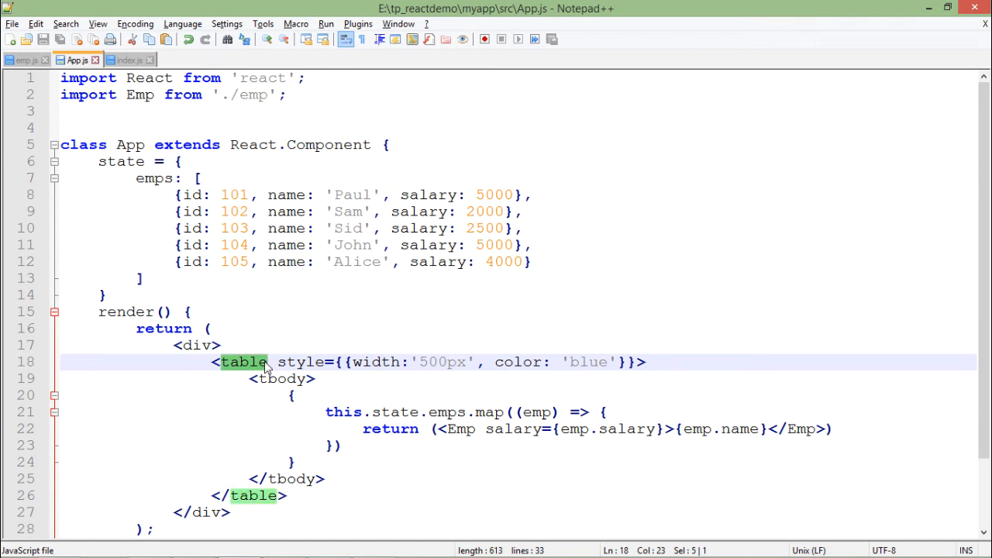
left_click(285, 379)
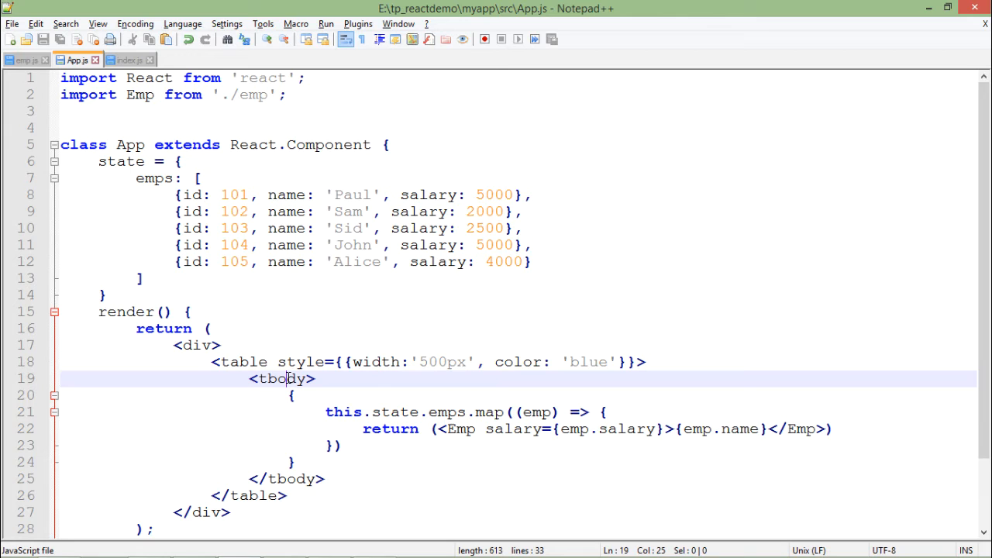
mouse_move(273, 363)
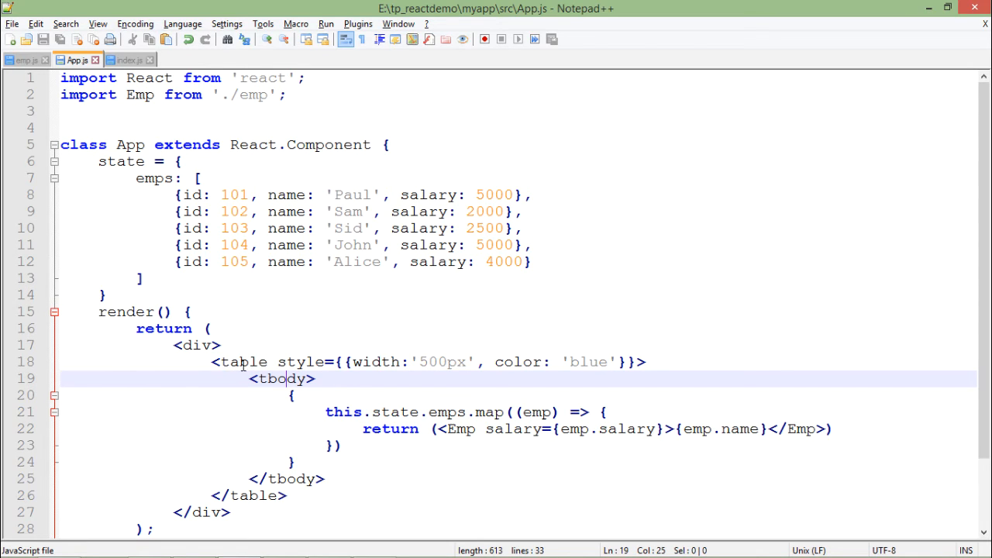
mouse_move(45, 154)
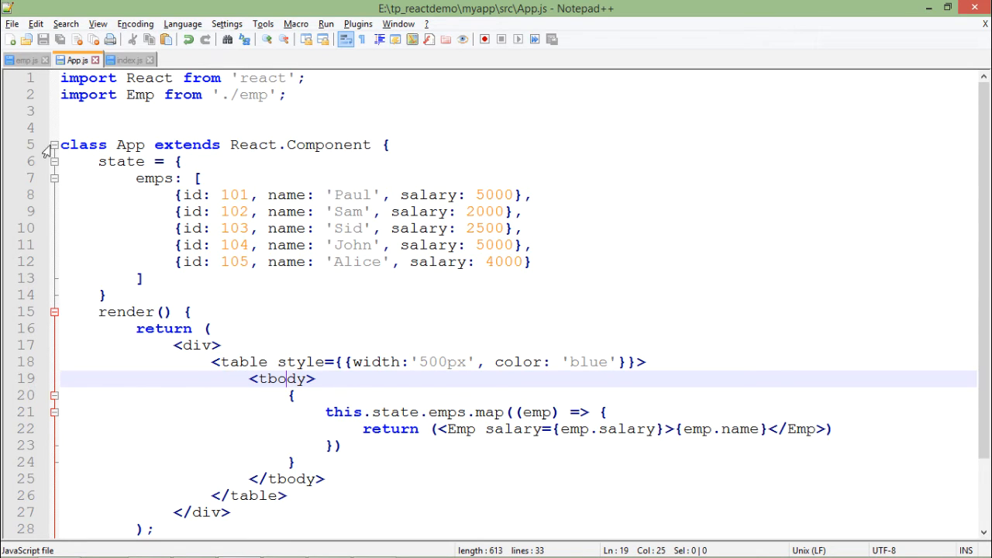
left_click(25, 59)
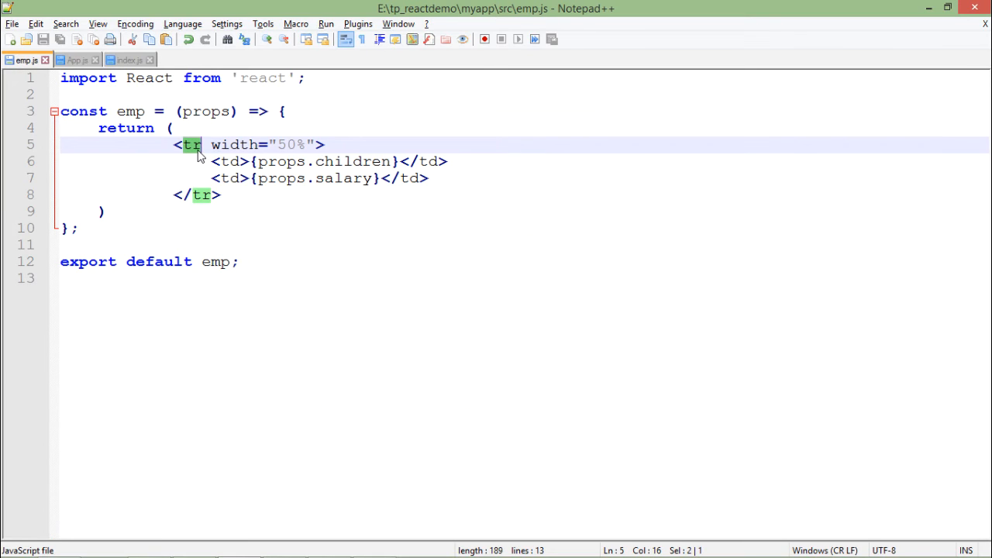
left_click(76, 59)
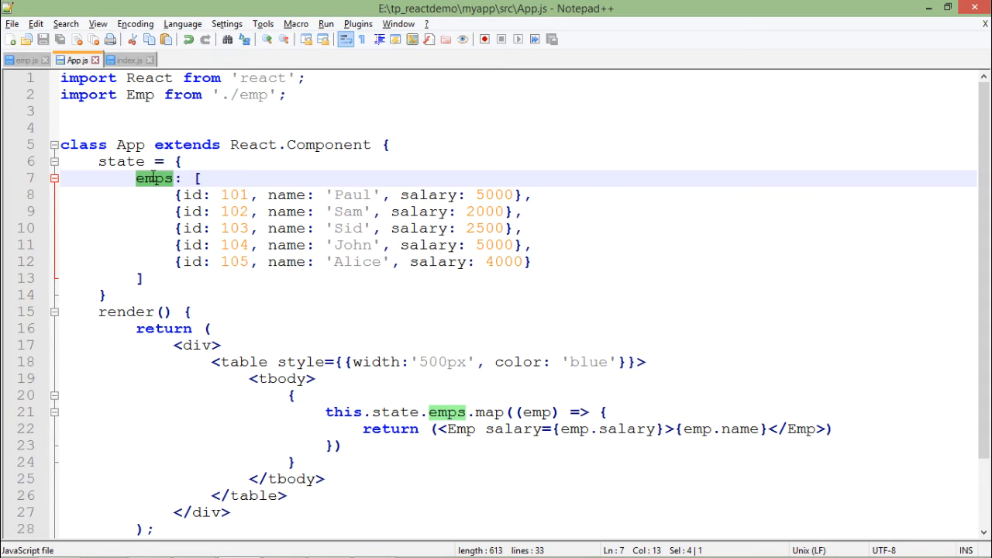
mouse_move(509, 429)
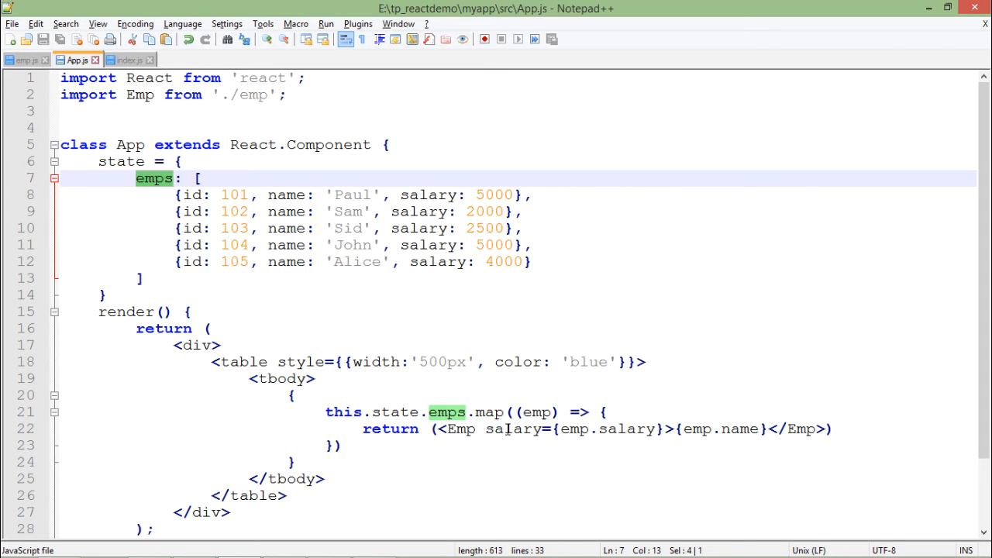
Highlight the map callback, its emp parameter and the salary value passed to Emp
double_click(490, 413)
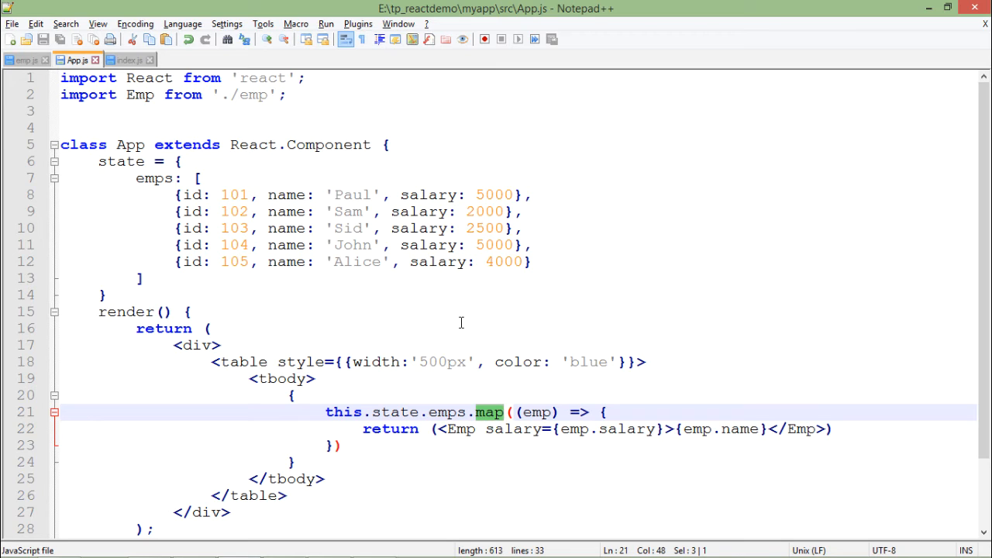
double_click(537, 412)
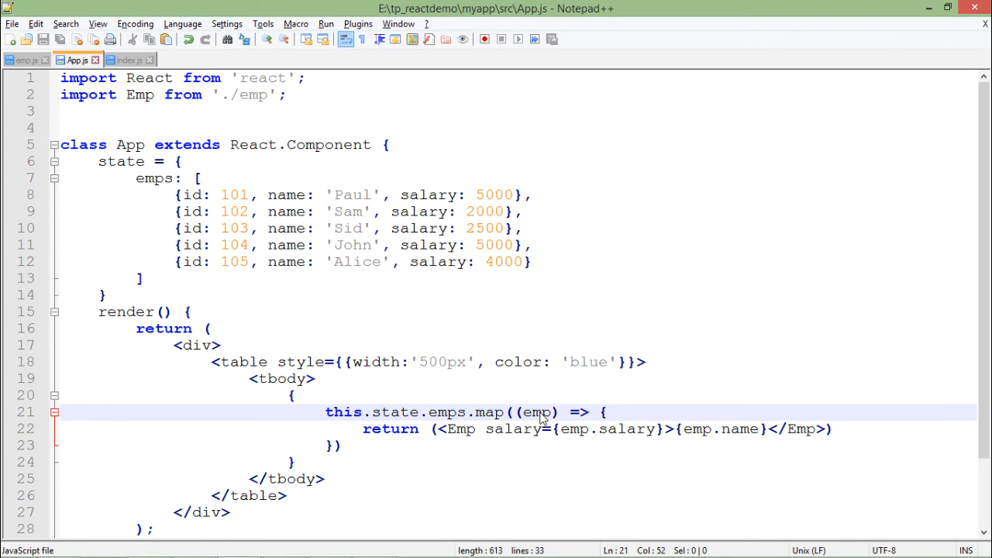
mouse_move(586, 416)
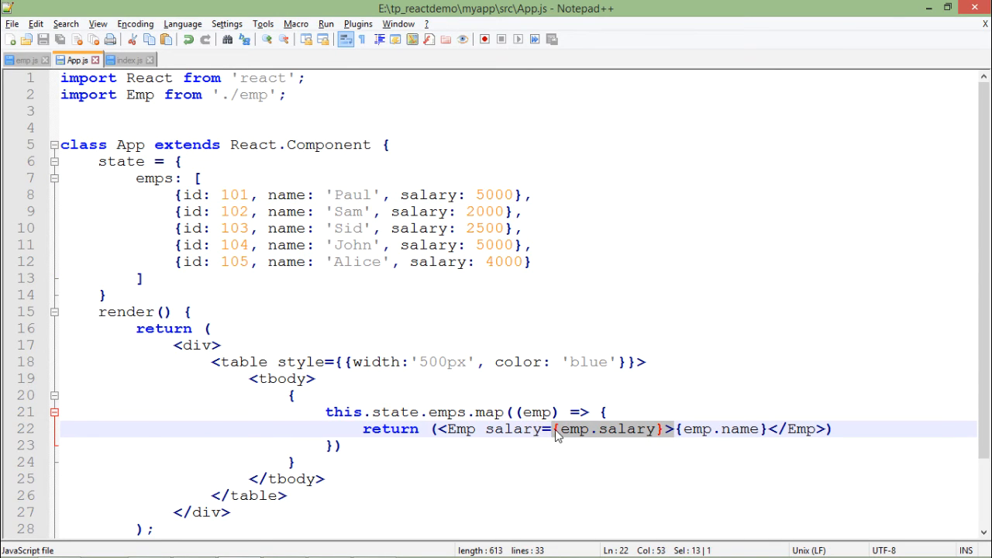
double_click(513, 428)
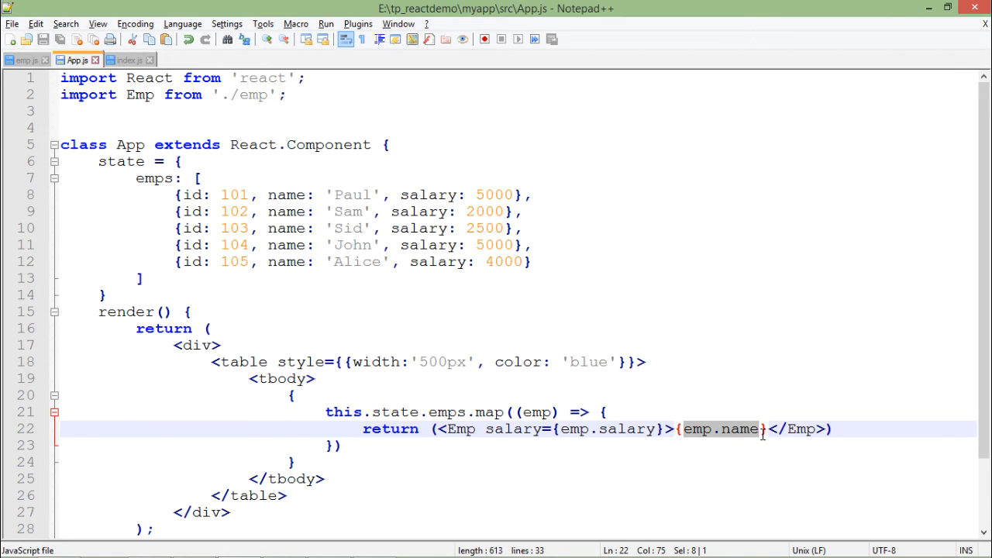
left_click(448, 428)
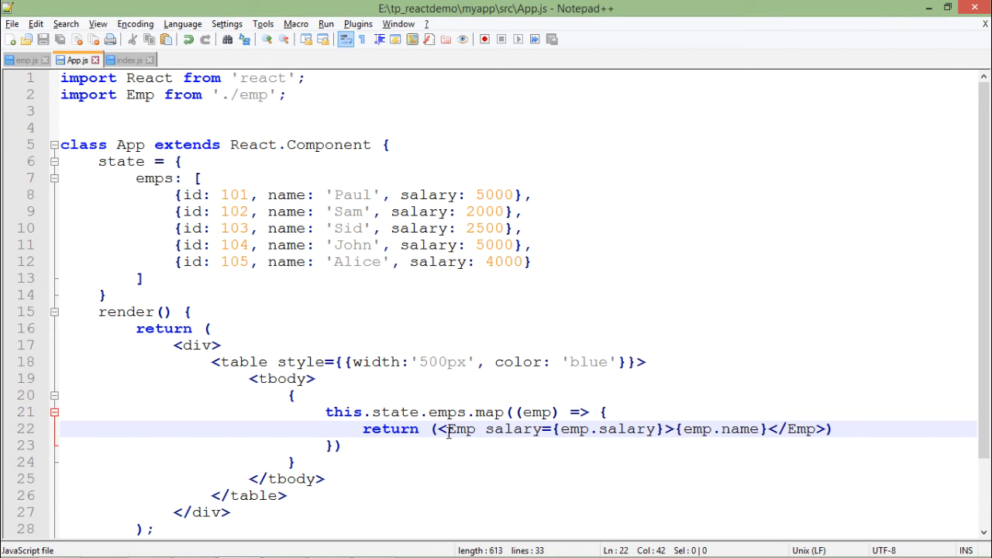
Highlight Emp in the return line and import, then show the emp component's table row
double_click(391, 428)
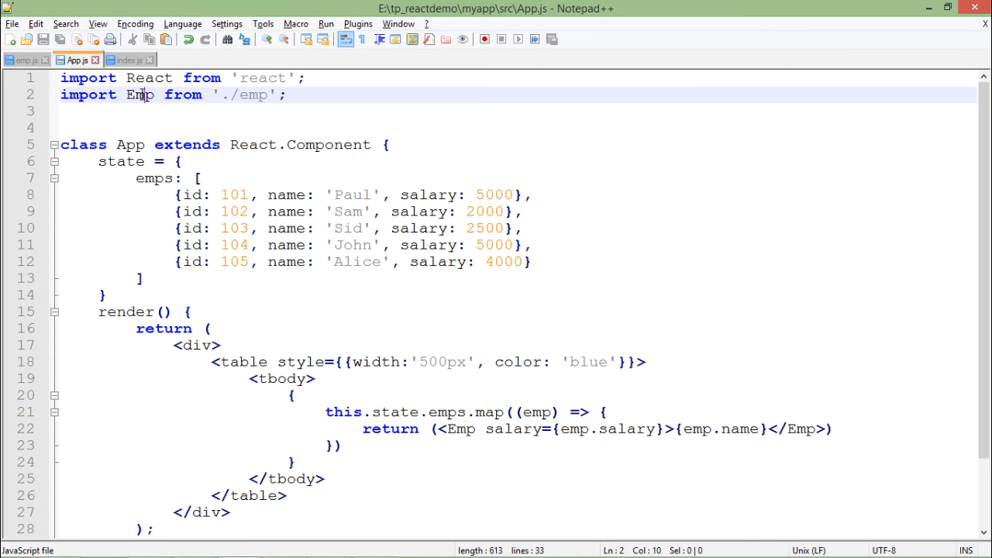
double_click(140, 95)
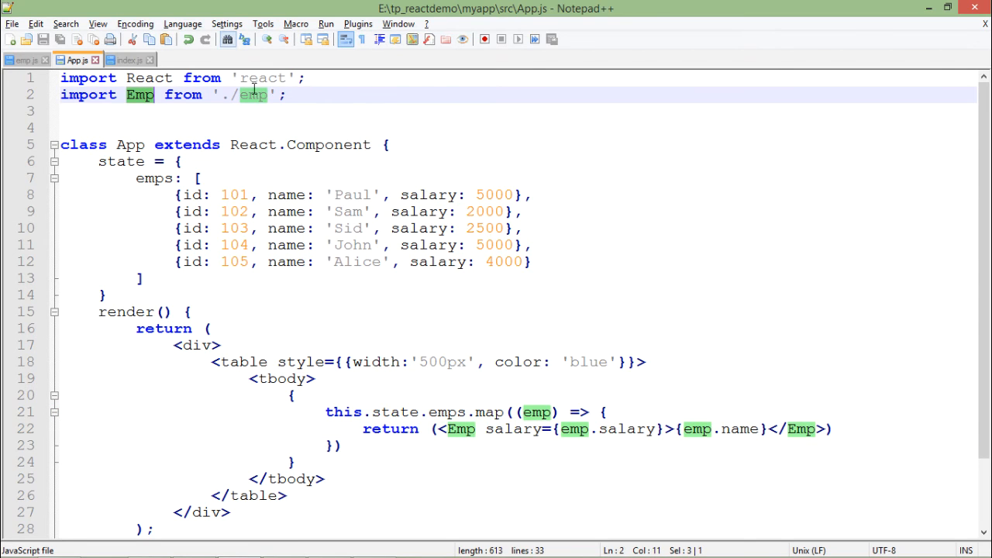
left_click(23, 59)
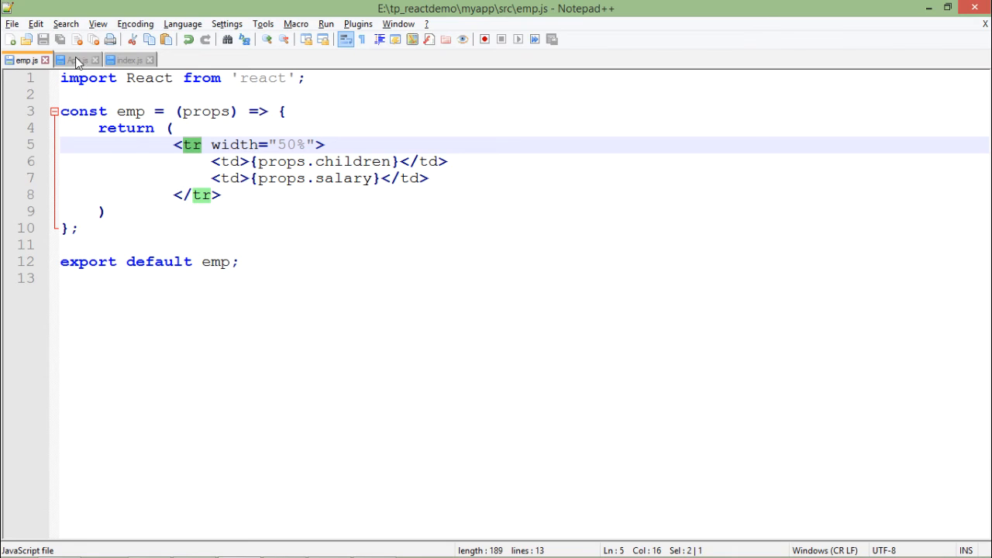
Show App.js before viewing the rendered employee table at localhost:3000 in Chrome
left_click(76, 59)
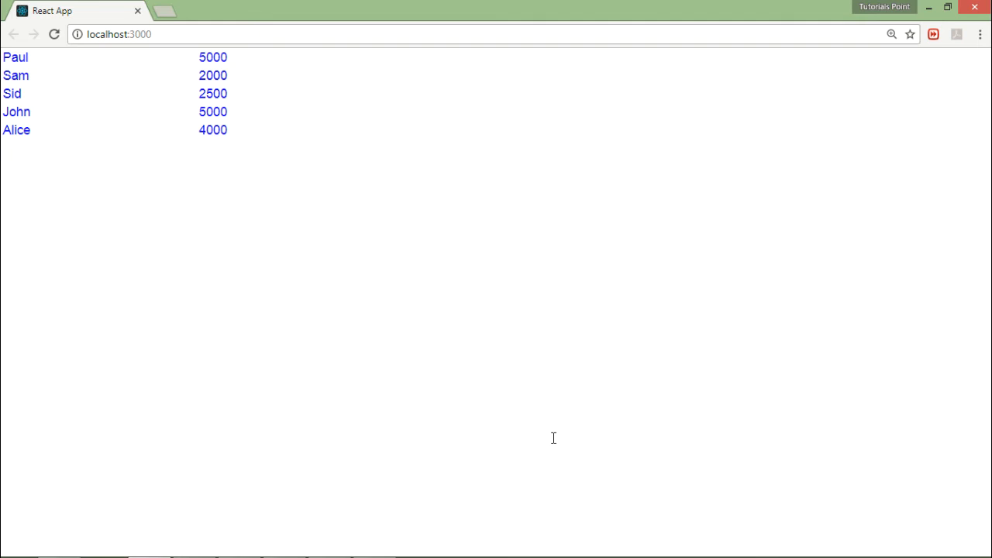
mouse_move(19, 71)
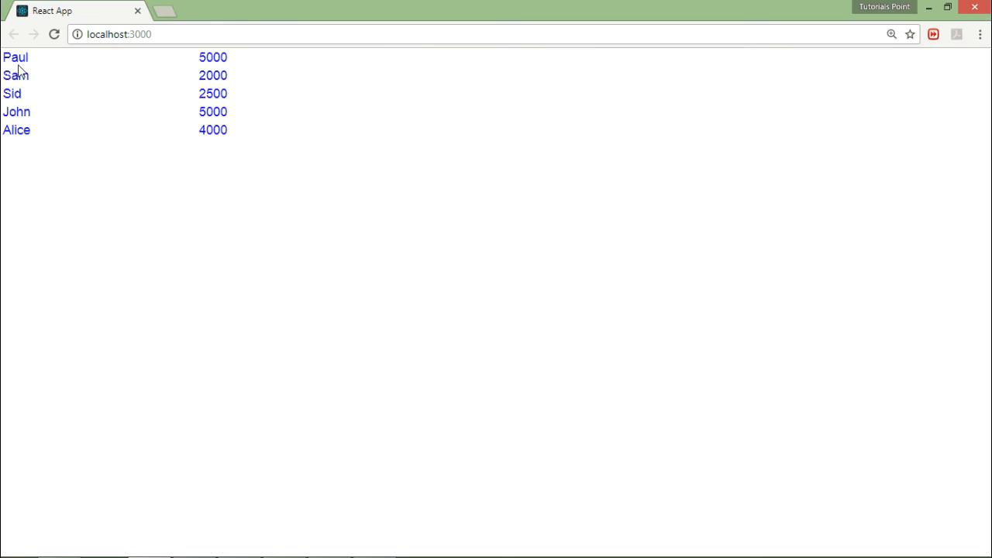
mouse_move(37, 62)
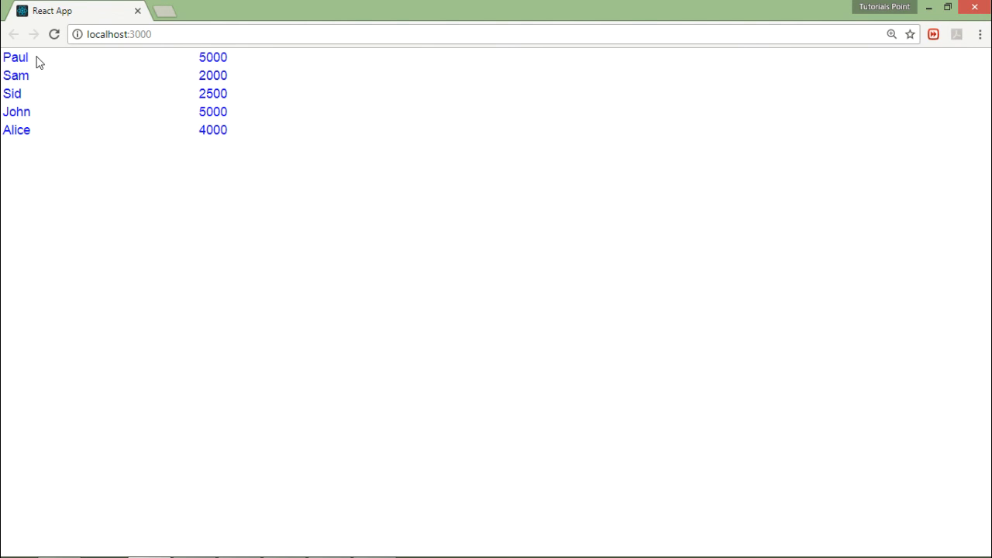
mouse_move(28, 148)
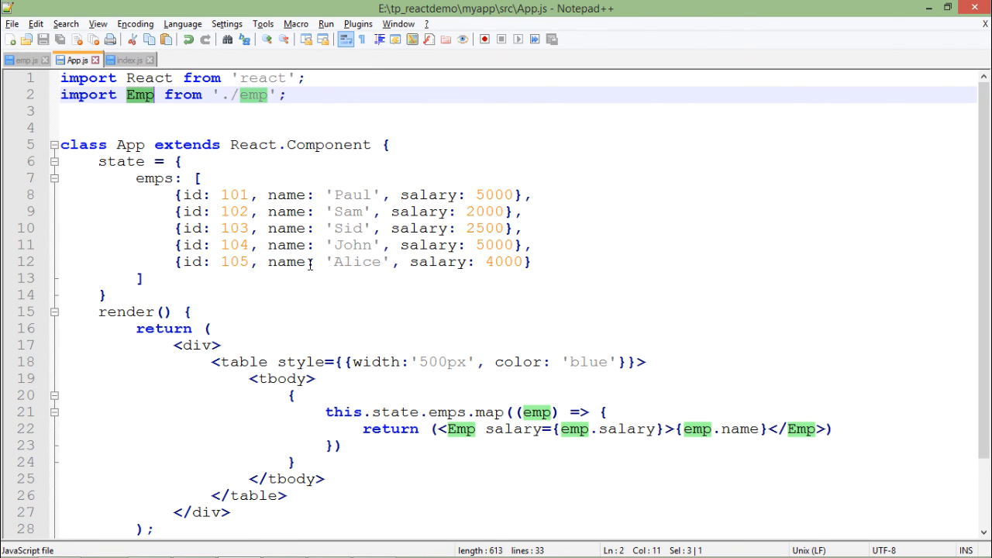
mouse_move(375, 289)
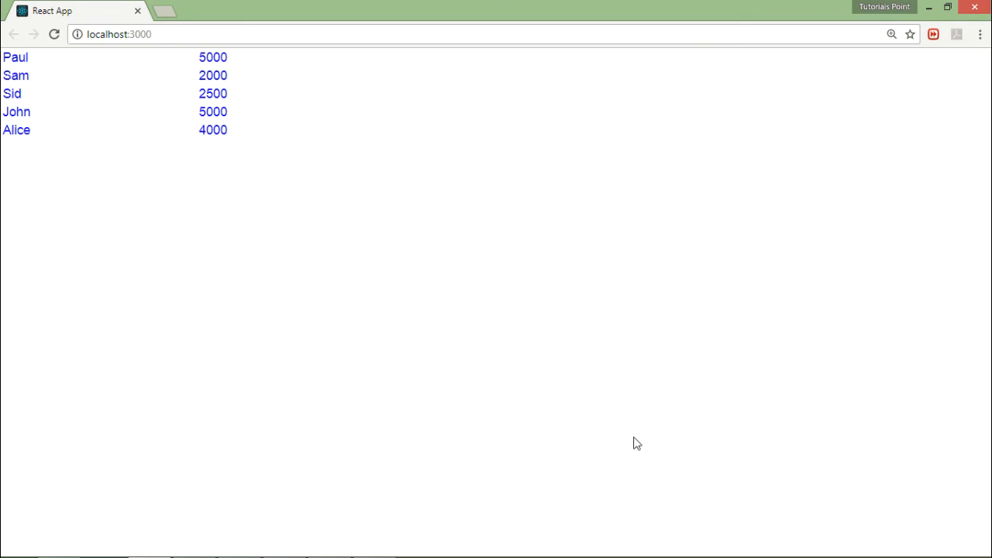
mouse_move(561, 414)
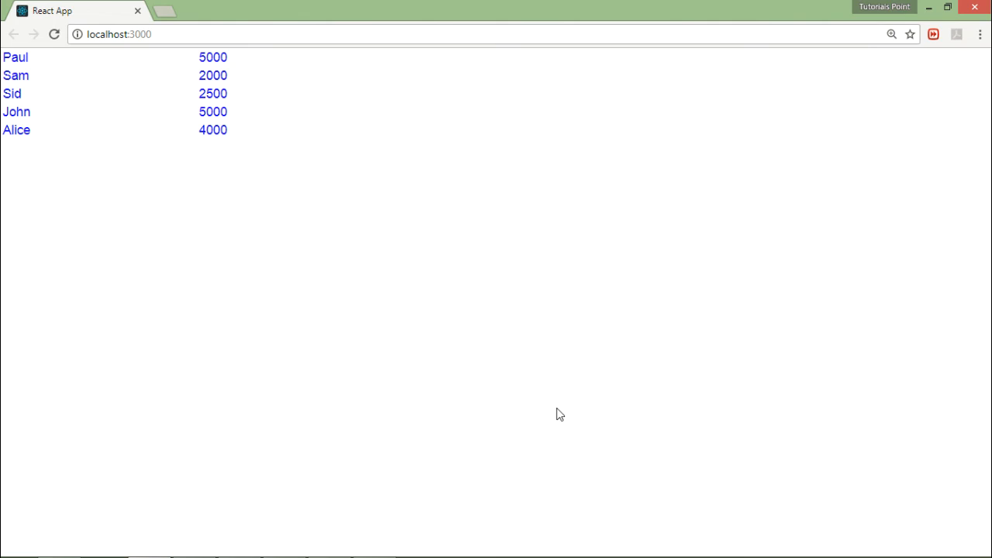
Reveal the console's unique-key warning, then place the cursor at the map callback in App.js
key("F12")
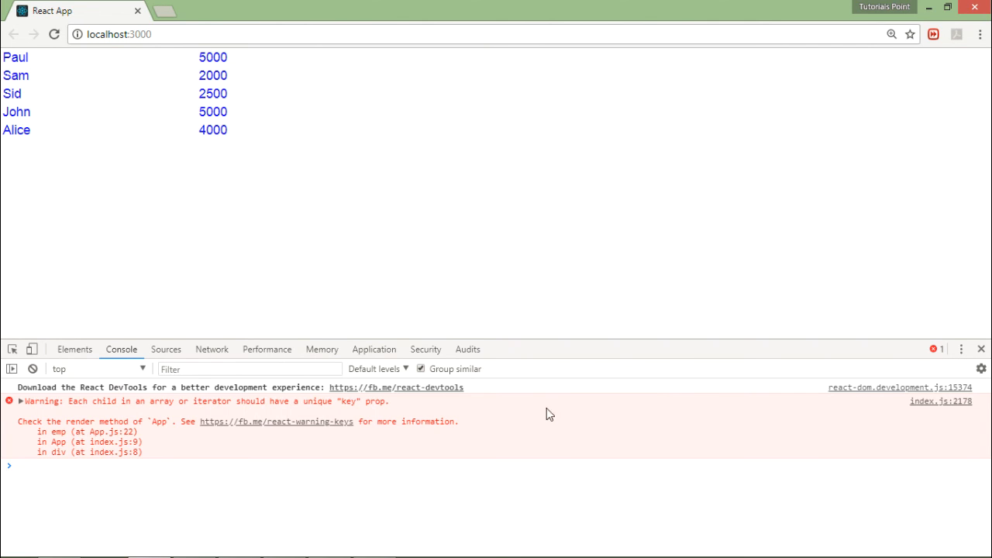
mouse_move(76, 409)
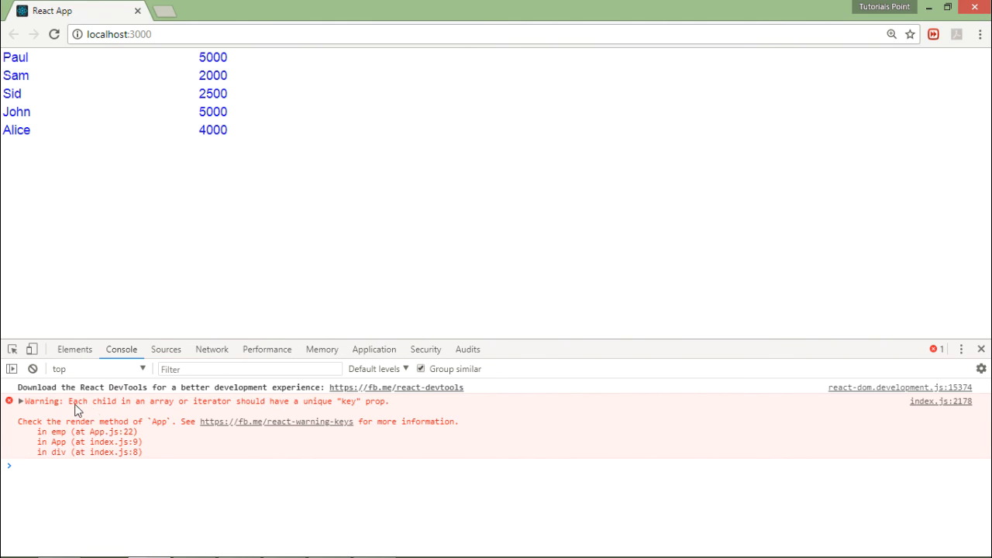
mouse_move(147, 412)
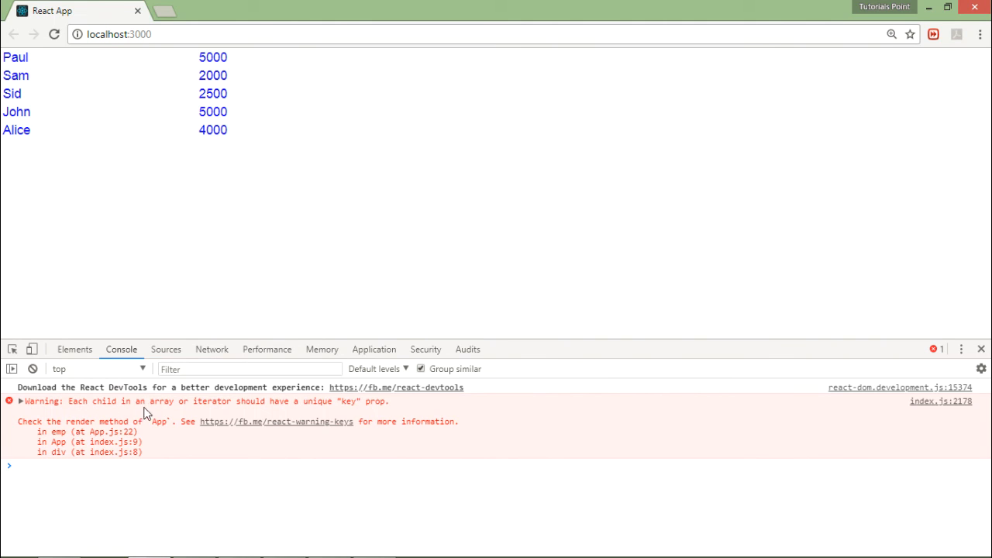
mouse_move(288, 411)
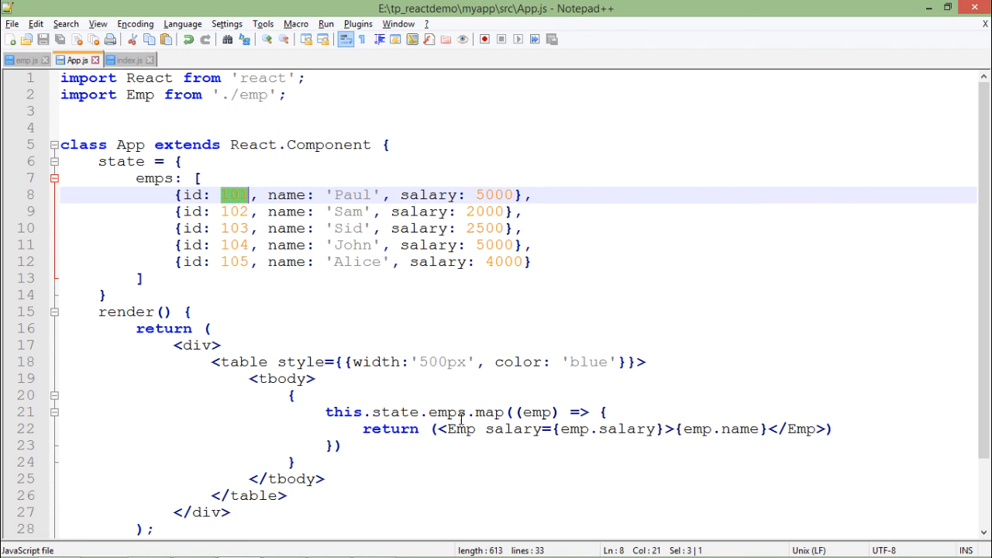
left_click(568, 412)
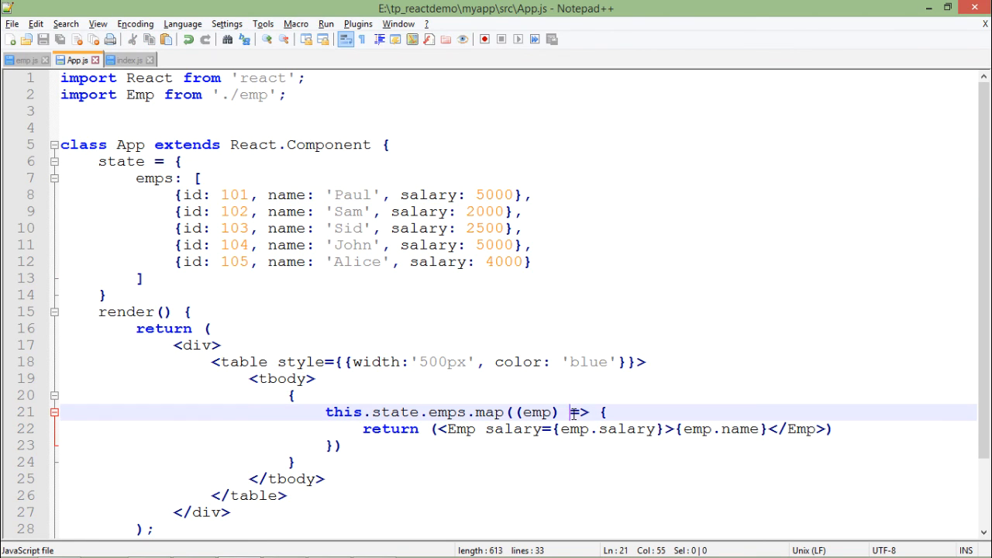